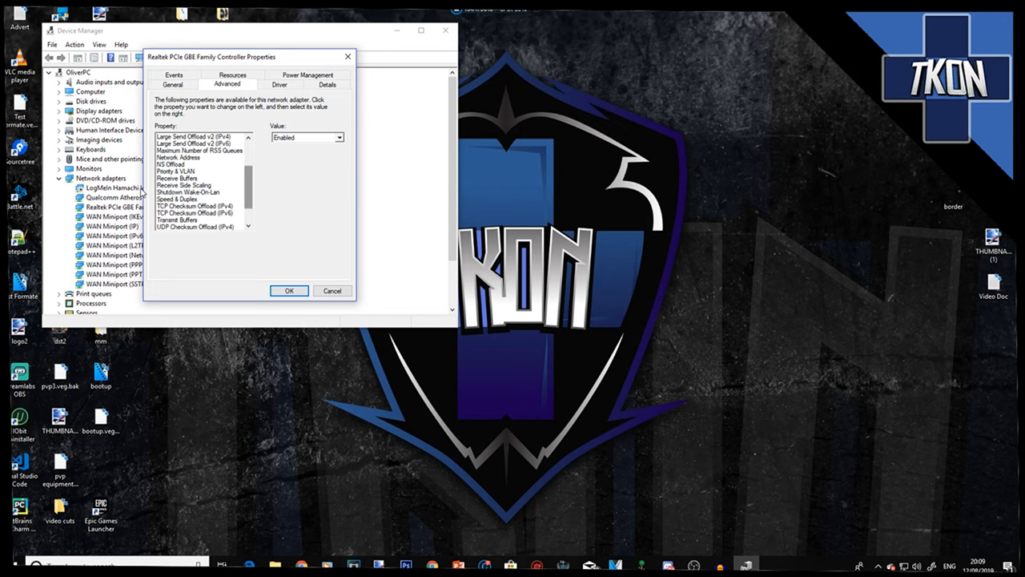
Step: Select Wake on Magic Packet in the Realtek adapter's property list, confirming it is Enabled
scroll("up", 3)
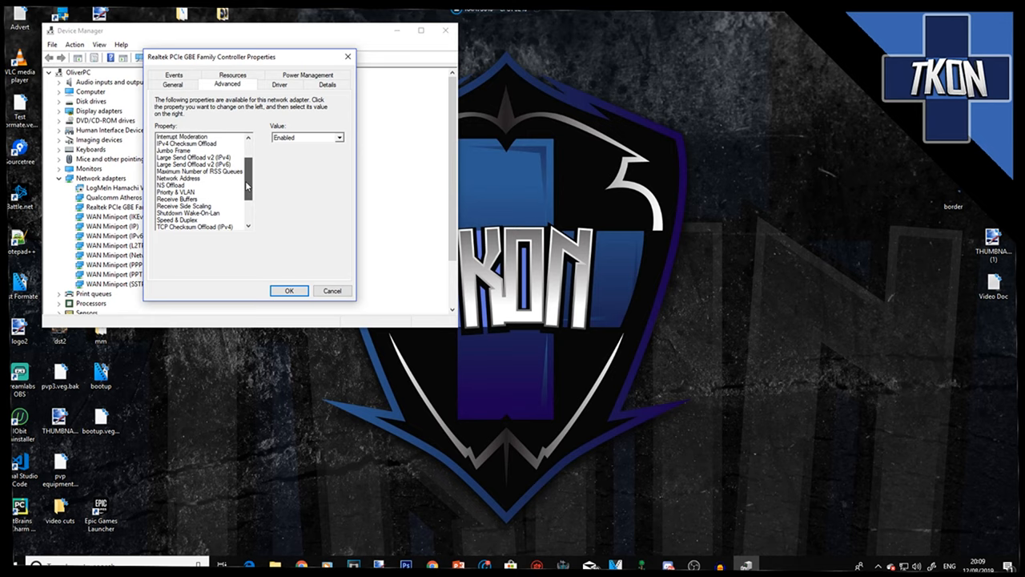
scroll("down", 3)
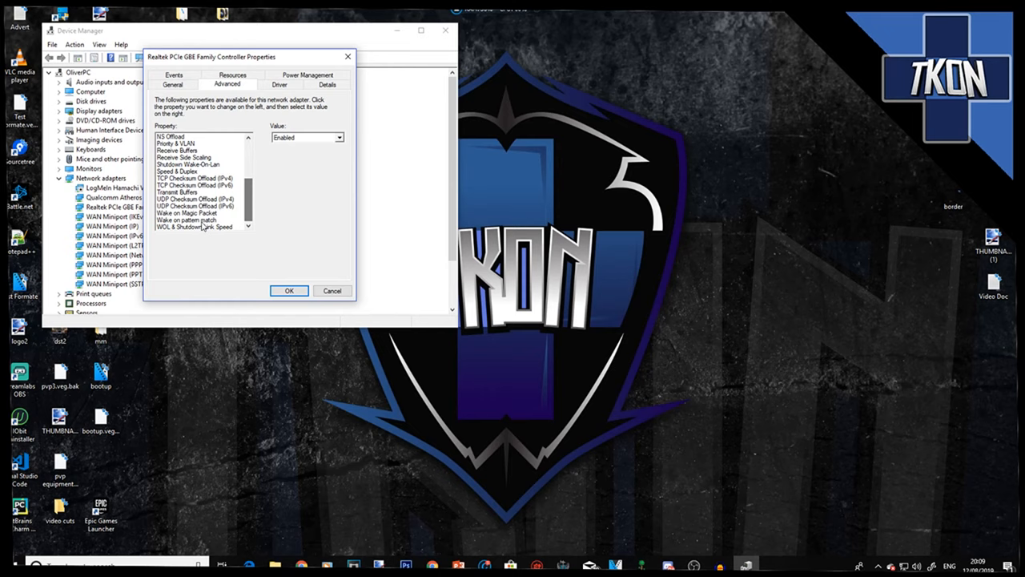
left_click(186, 213)
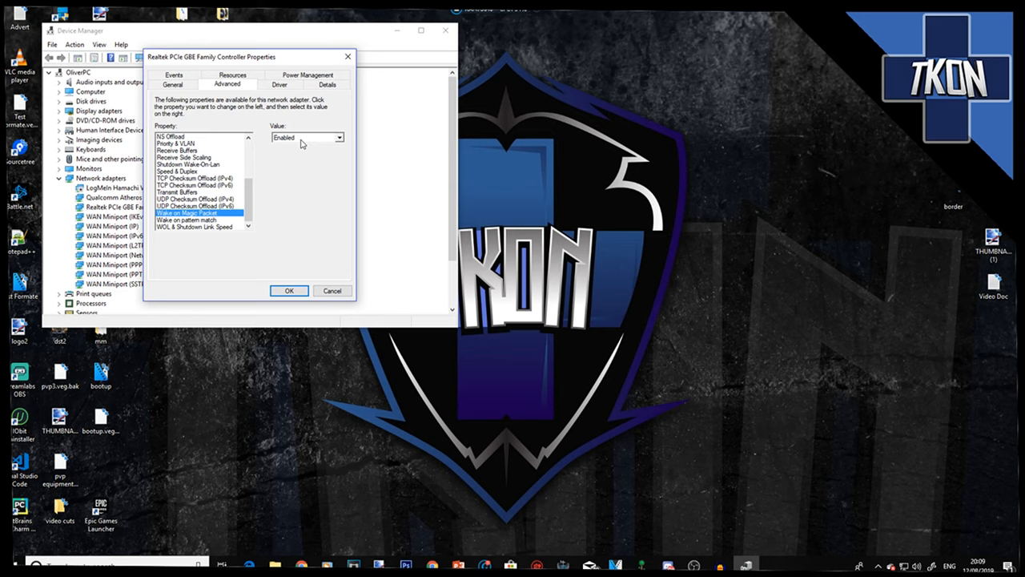
mouse_move(310, 133)
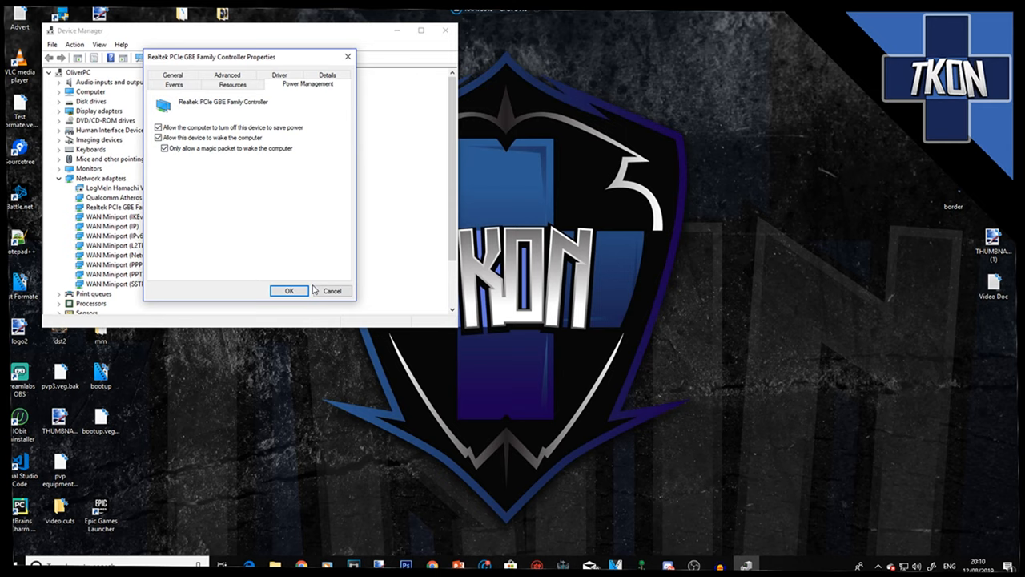
Step: Save the adapter's wake-on-magic-packet power management settings with OK
left_click(288, 290)
type("cm")
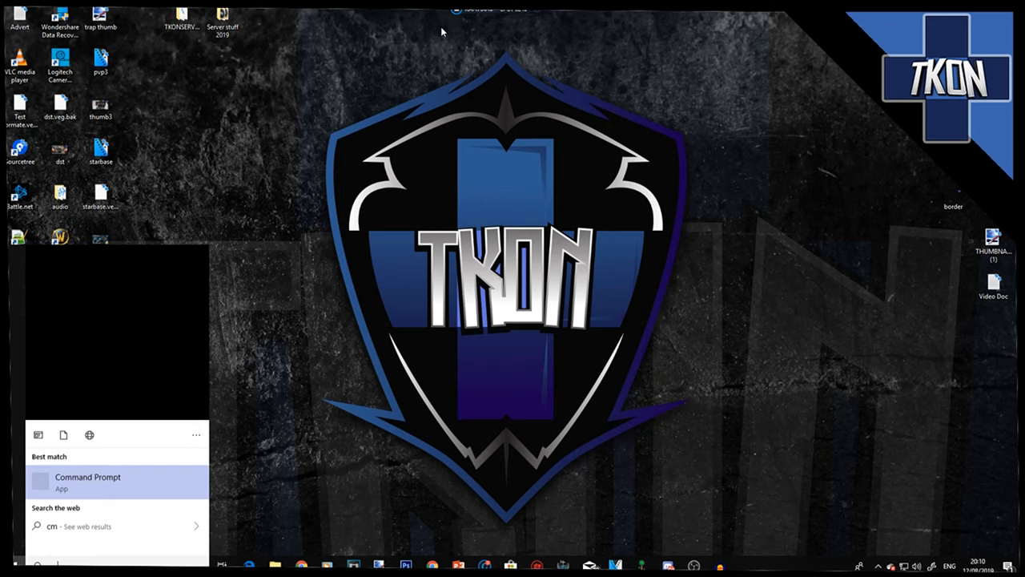
Step: Launch Command Prompt from the Start search results for 'cmd'
left_click(87, 482)
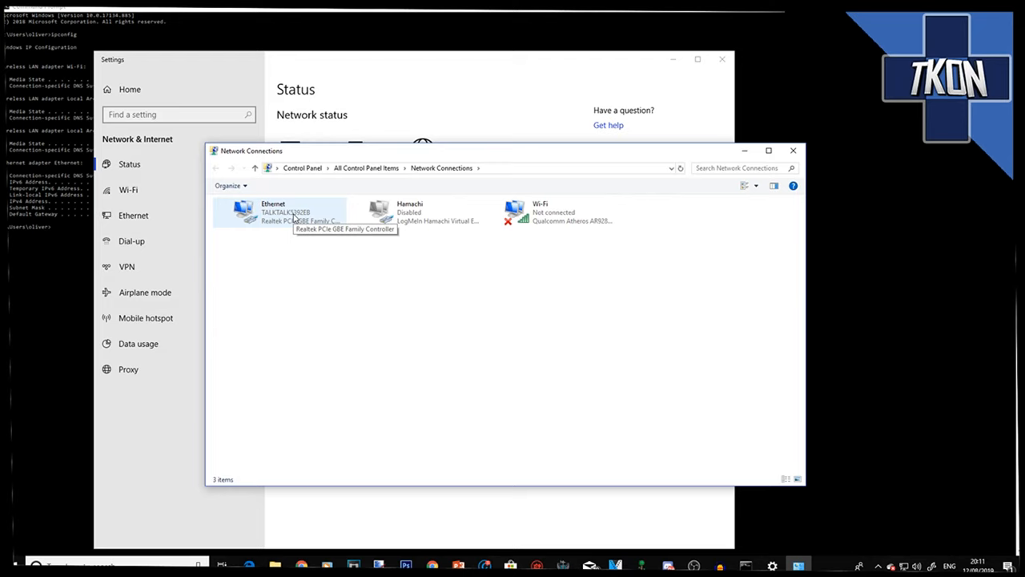
Step: Set Ethernet IPv4 to static 192.168.1.14, gateway and DNS 192.168.1.1, alternate 8.8.8.8
double_click(272, 211)
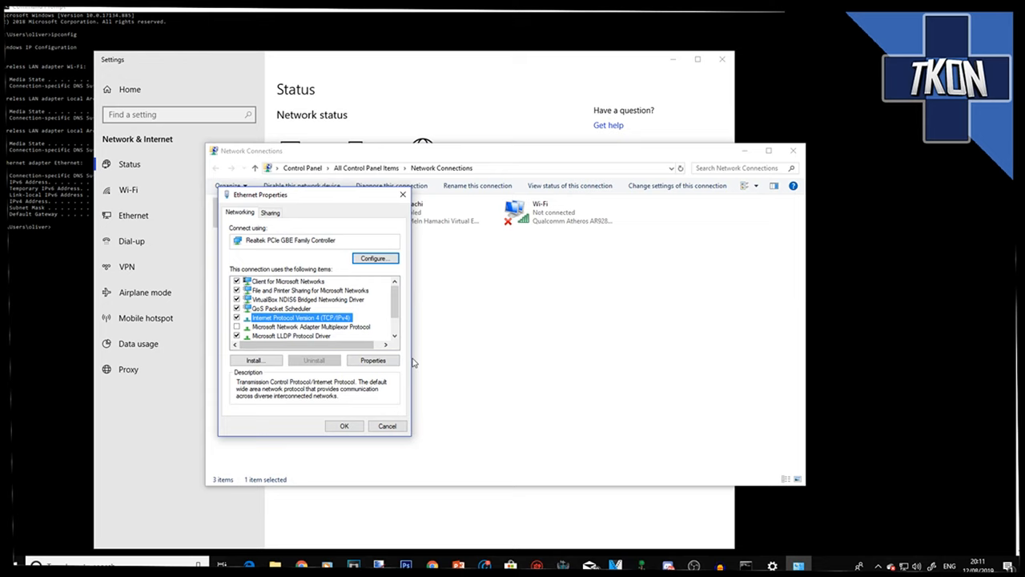
left_click(373, 360)
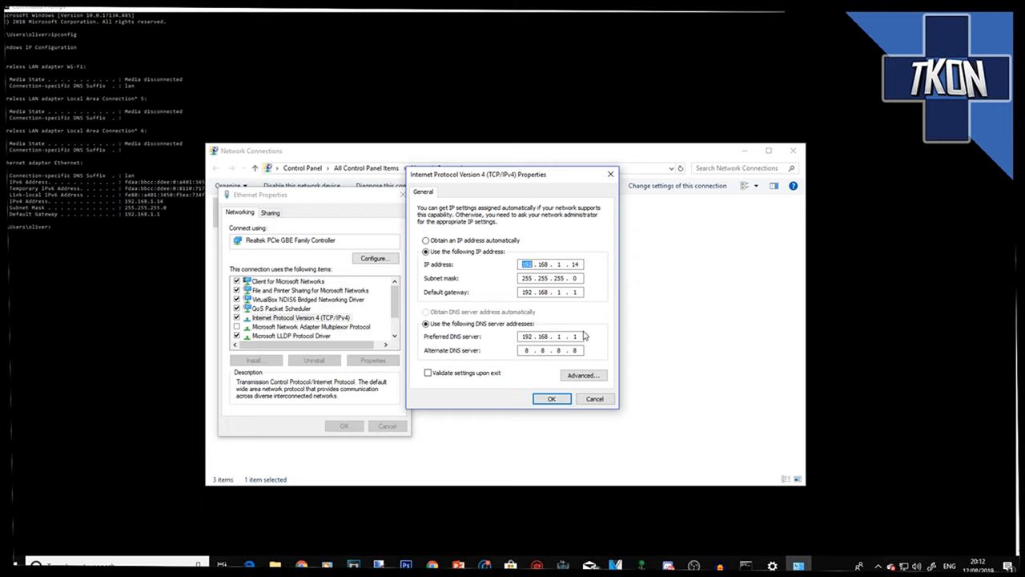
left_click(551, 398)
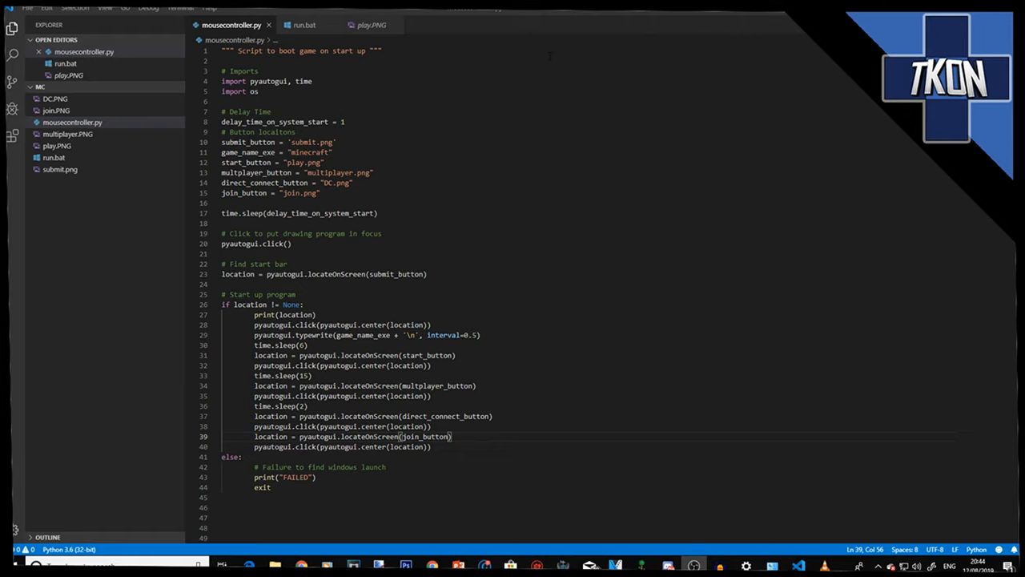
mouse_move(56, 146)
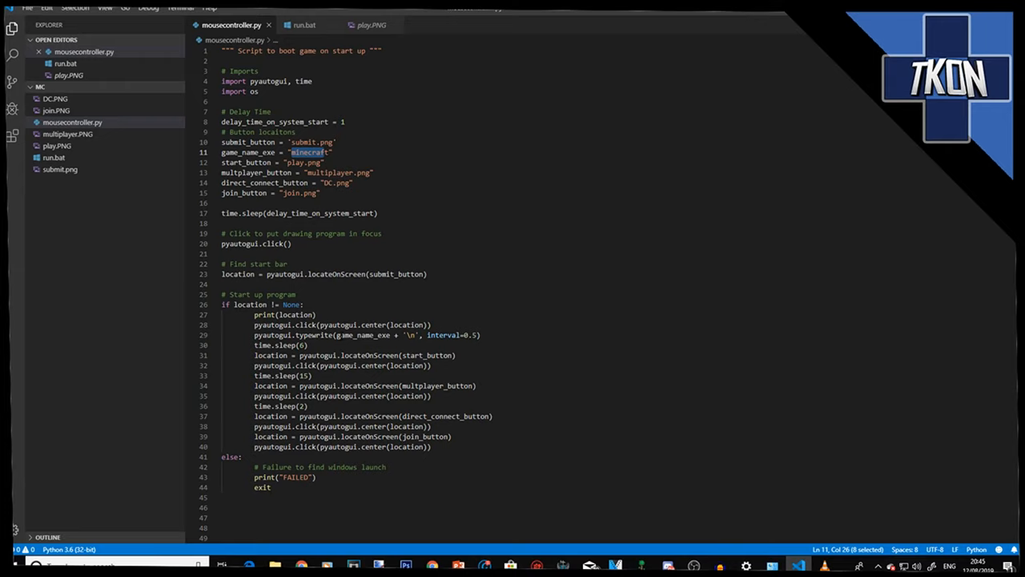
mouse_move(373, 324)
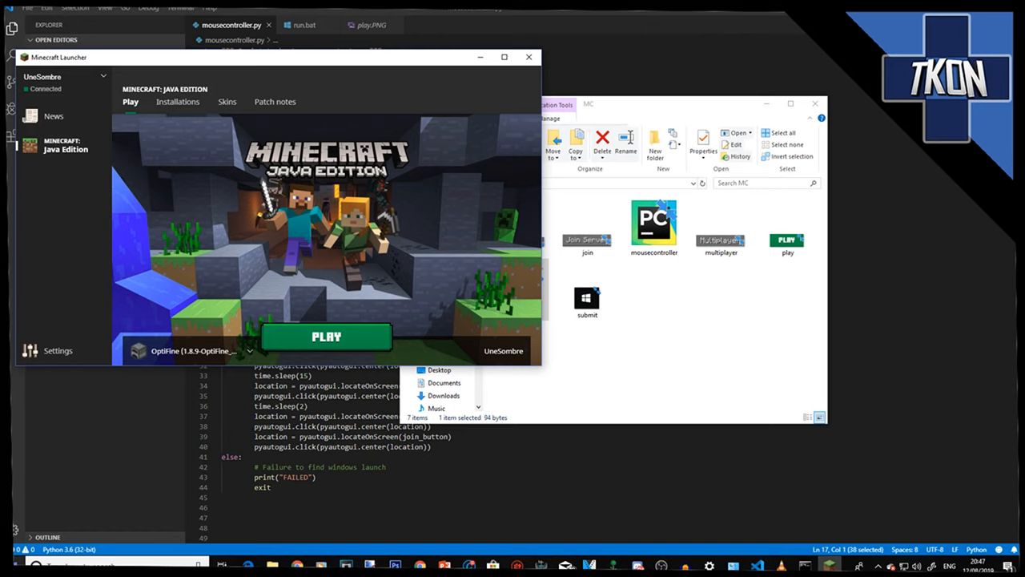
Step: Start Minecraft Java Edition with the OptiFine installation from the launcher's PLAY button
left_click(326, 336)
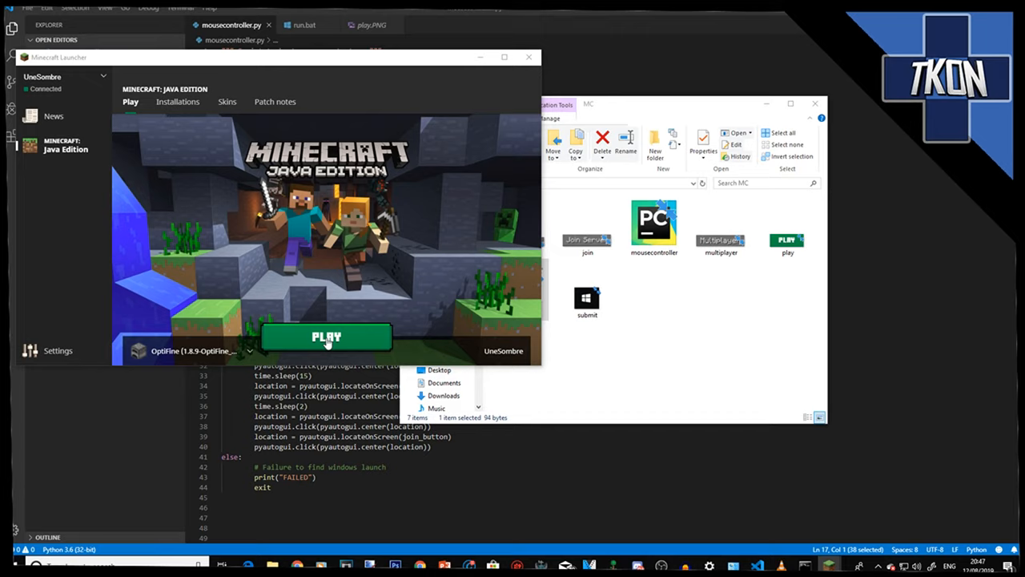
left_click(326, 336)
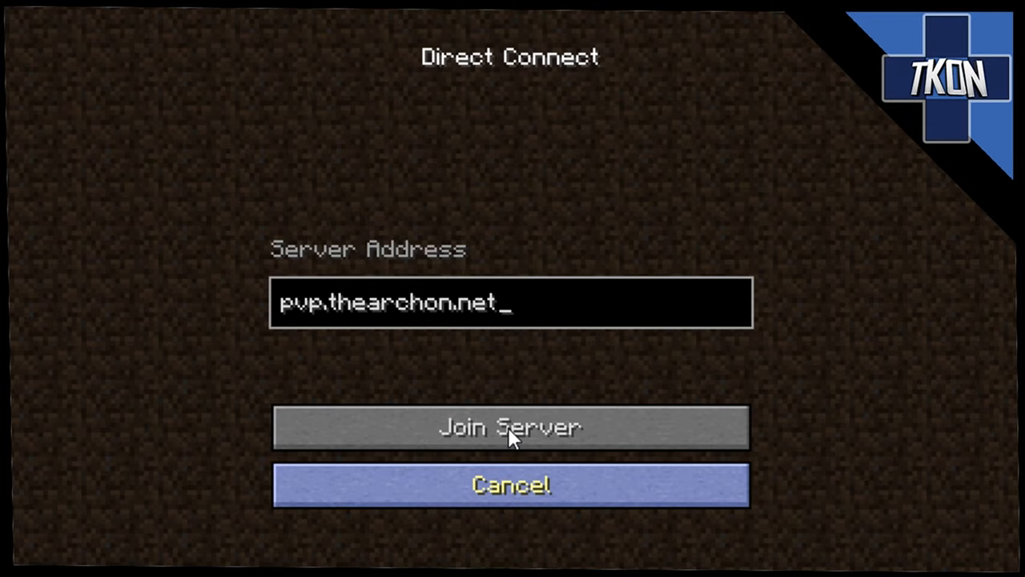
Step: Join the pvp.thearchon.net server from the Direct Connect screen
left_click(510, 427)
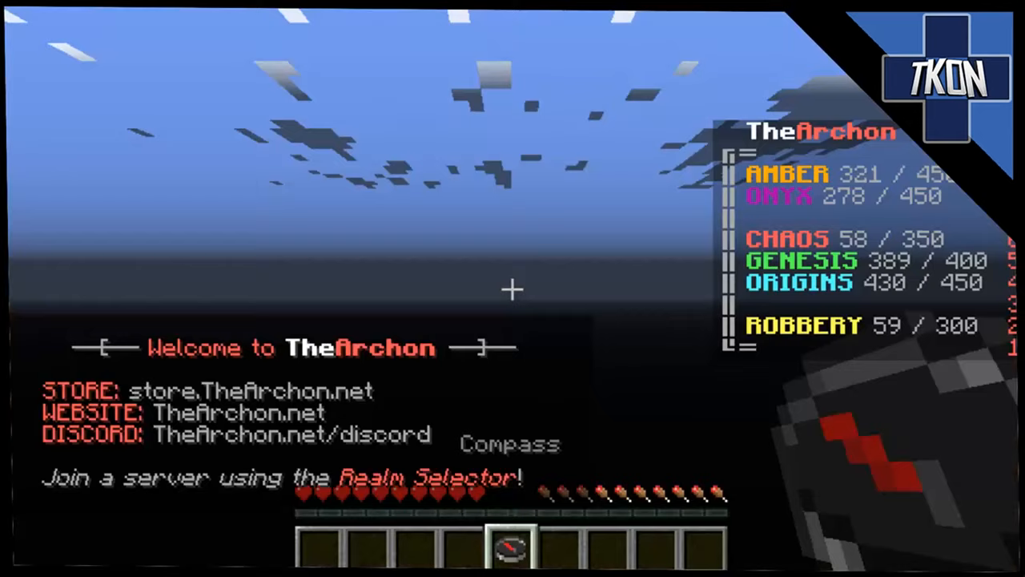
mouse_move(513, 289)
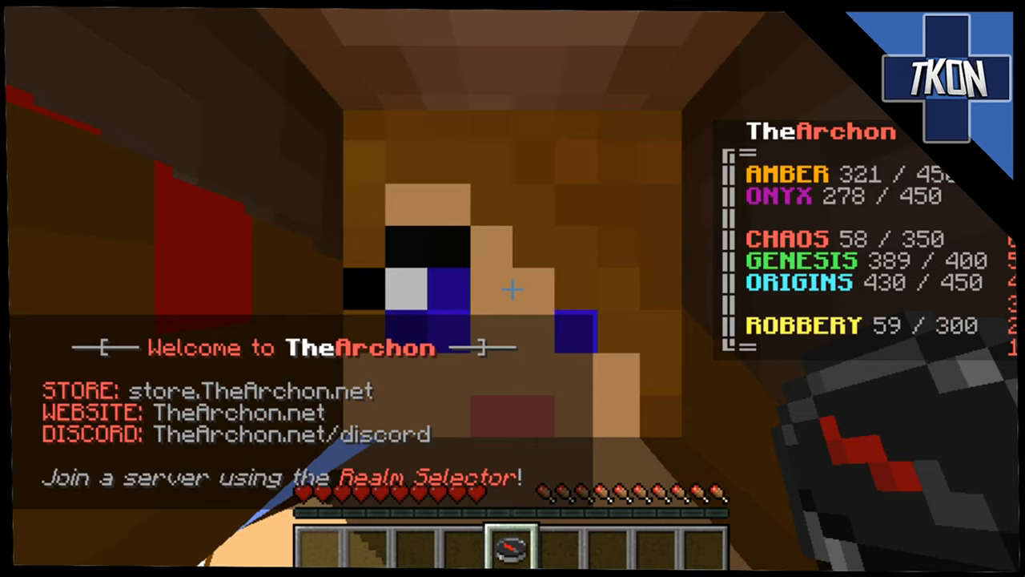